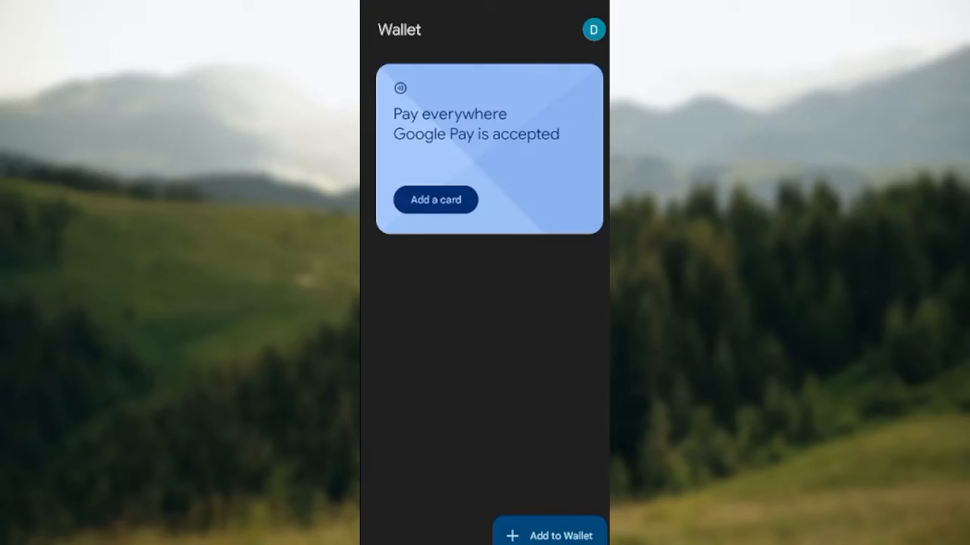
# Step: Begin adding a new payment card and confirm the entered card number
pyautogui.click(548, 534)
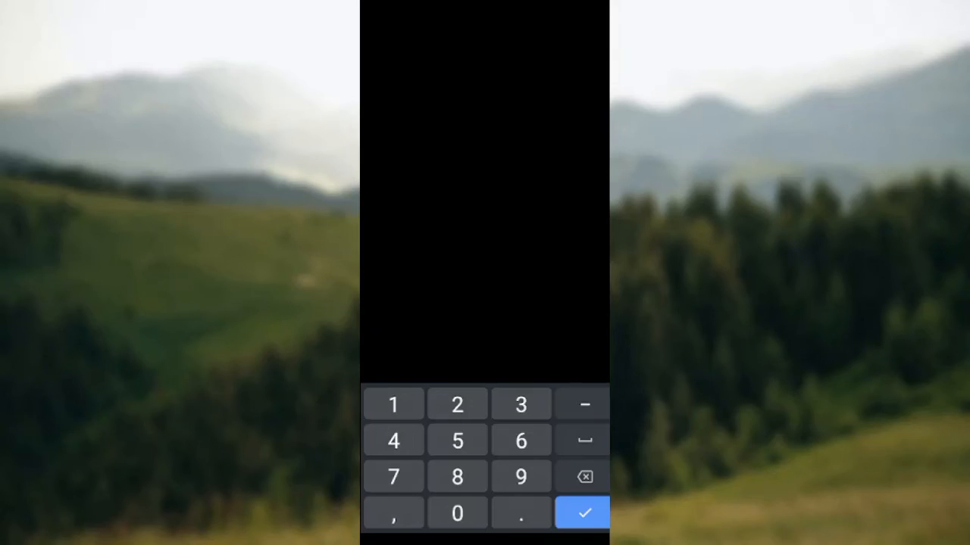
pyautogui.click(581, 513)
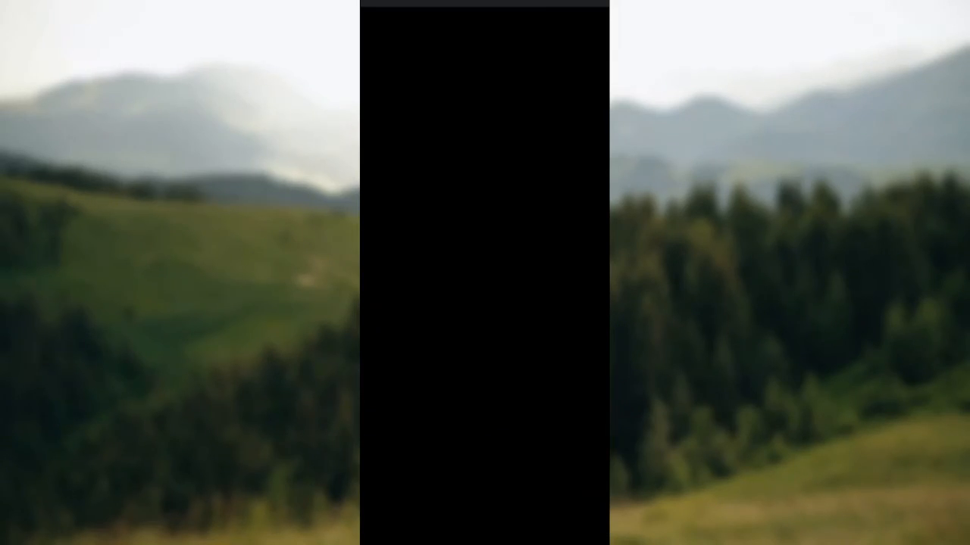